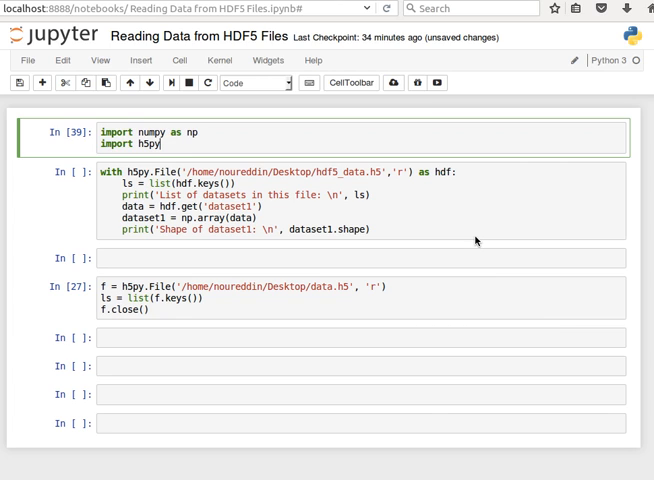
mouse_move(476, 240)
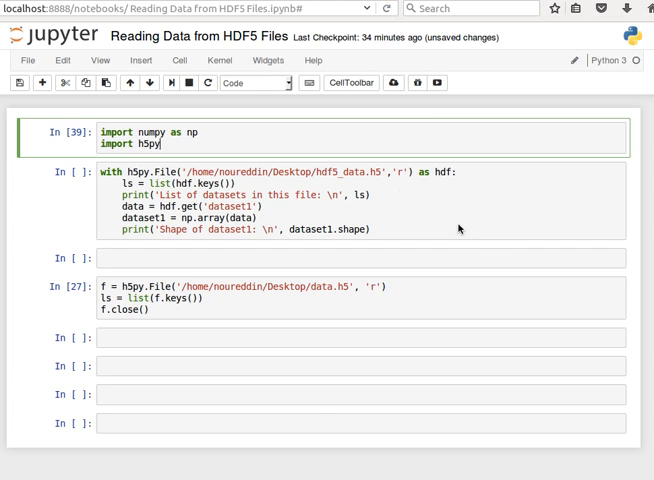
mouse_move(198, 136)
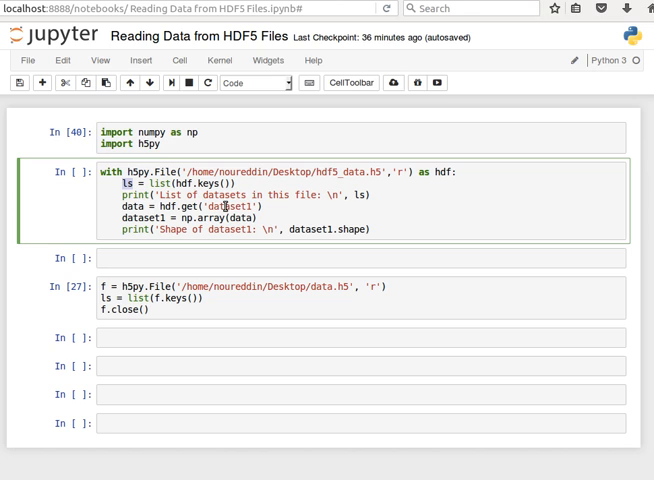
Step: Comment out the np.array and shape lines, run the cell listing dataset1 and dataset2, then re-enable the dataset1 conversion
double_click(228, 206)
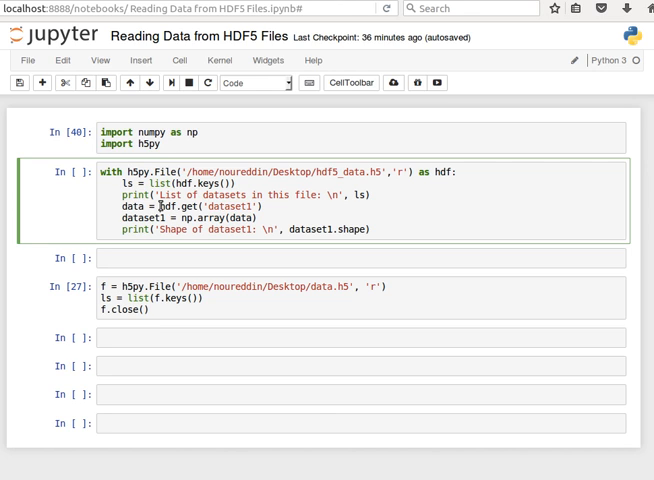
double_click(164, 208)
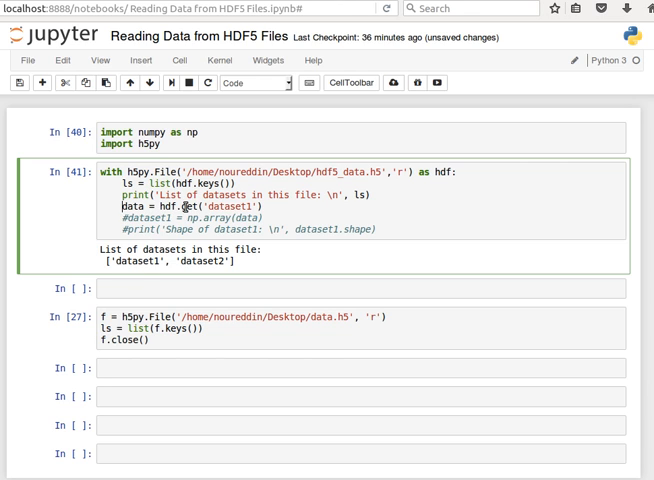
double_click(222, 208)
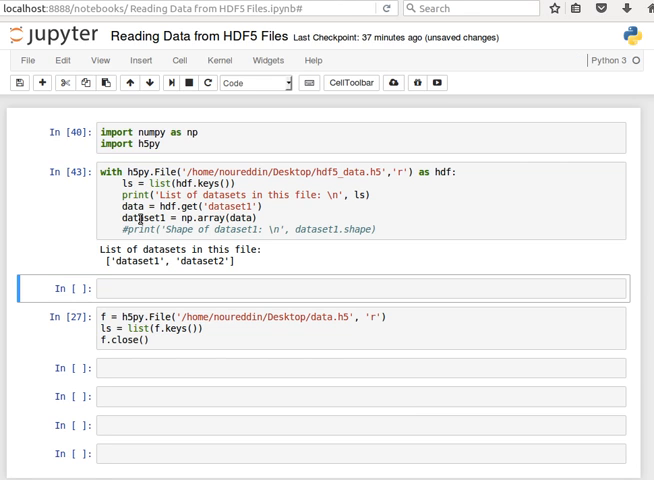
Step: Display the dataset1 array and its shape, then switch hdf.get to 'dataset2' and rerun both cells
text(d)
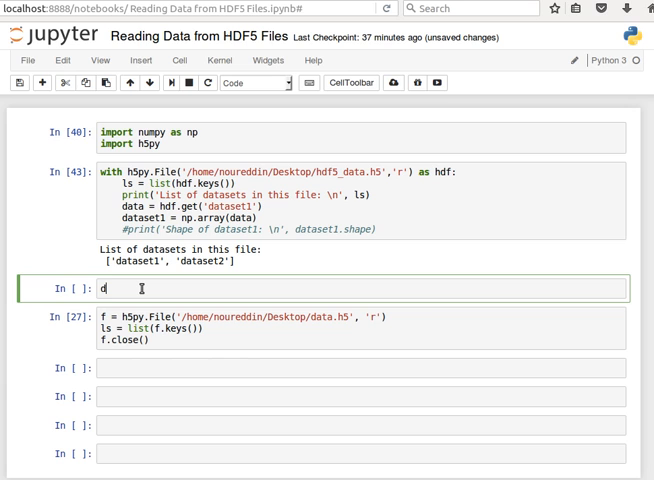
text(ataset1)
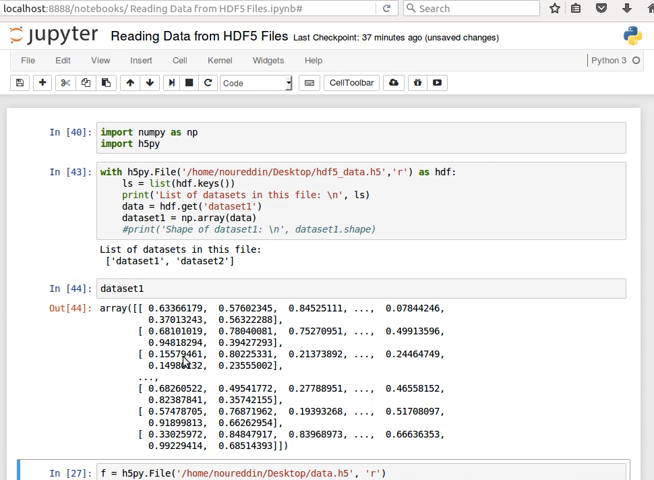
mouse_move(252, 320)
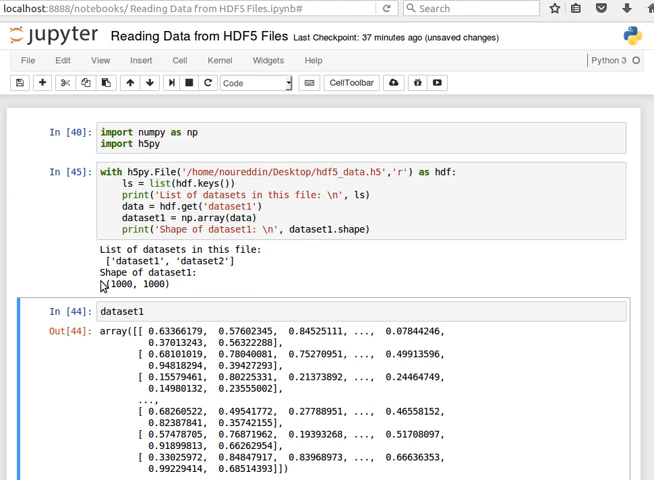
double_click(130, 292)
text(2)
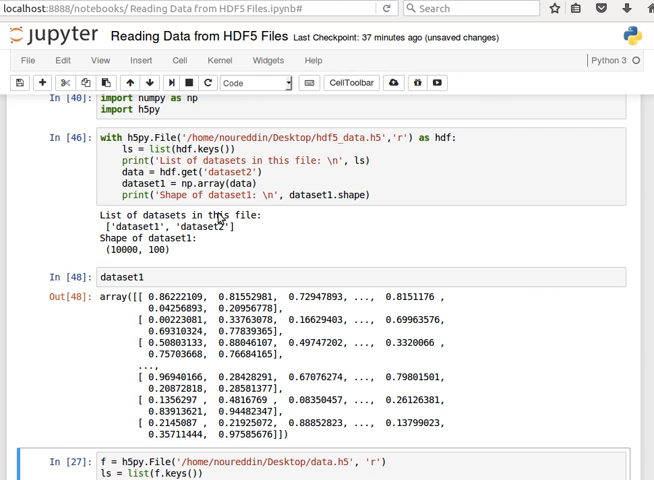
Step: Paste the hdf5_data.h5 path from the with h5py.File line into the lower f = h5py.File cell
scroll(down, 3)
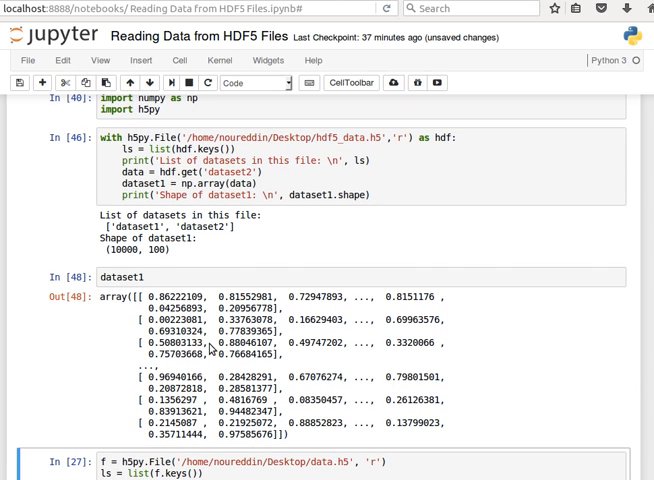
scroll(down, 3)
text(hdf5_)
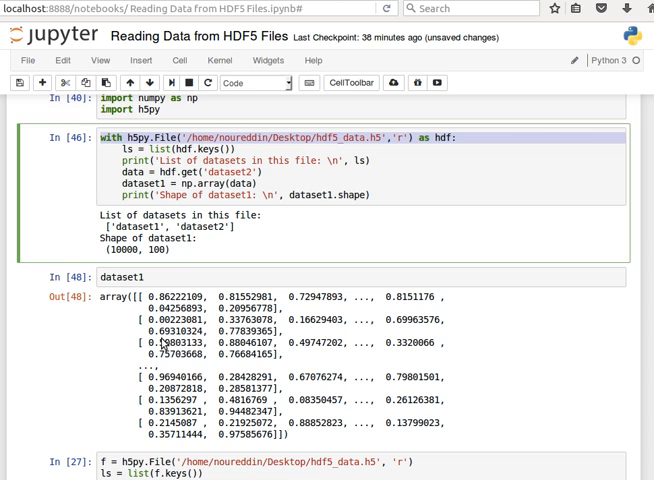
scroll(down, 3)
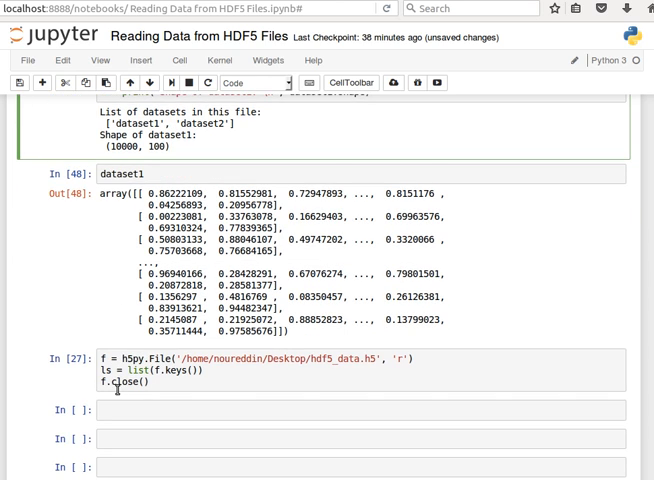